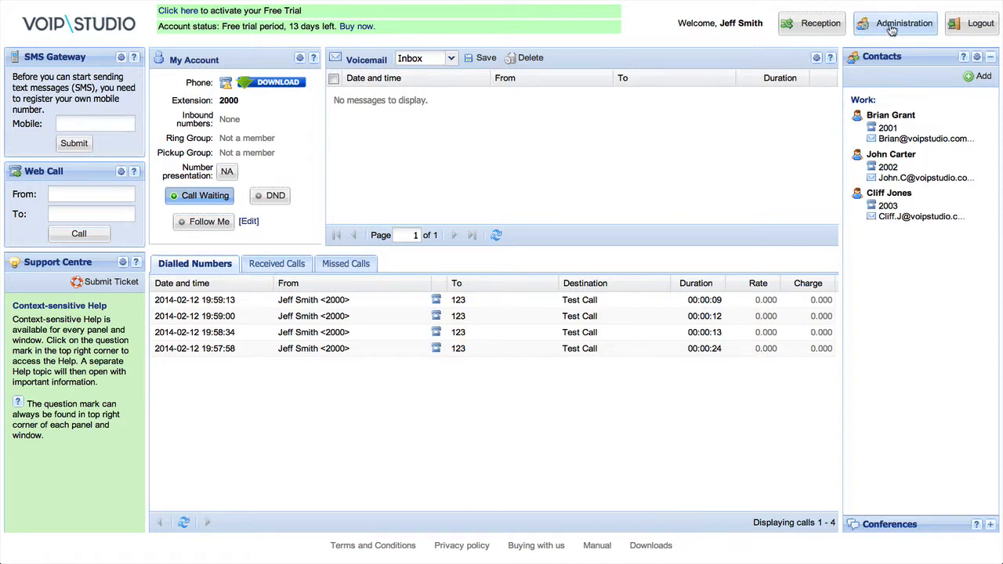
Review the PSTN call-credit checkout payment form in Administration, then dismiss it to the users list
left_click(902, 24)
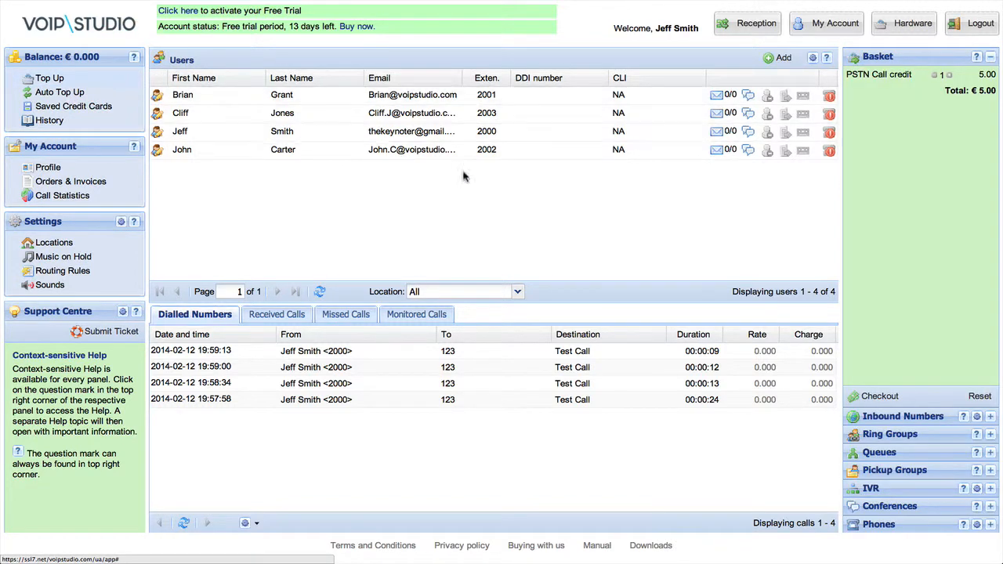
left_click(878, 395)
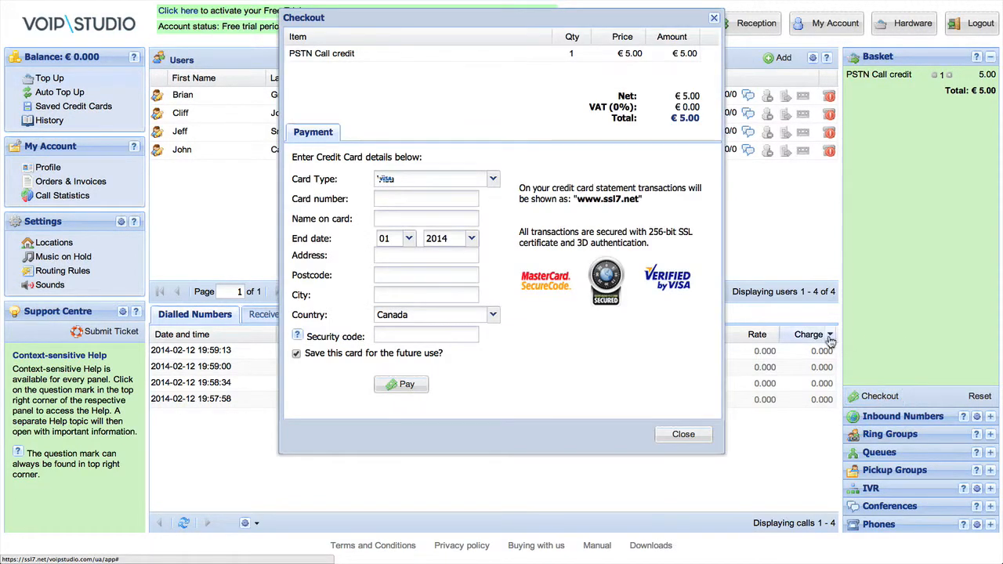
mouse_move(655, 203)
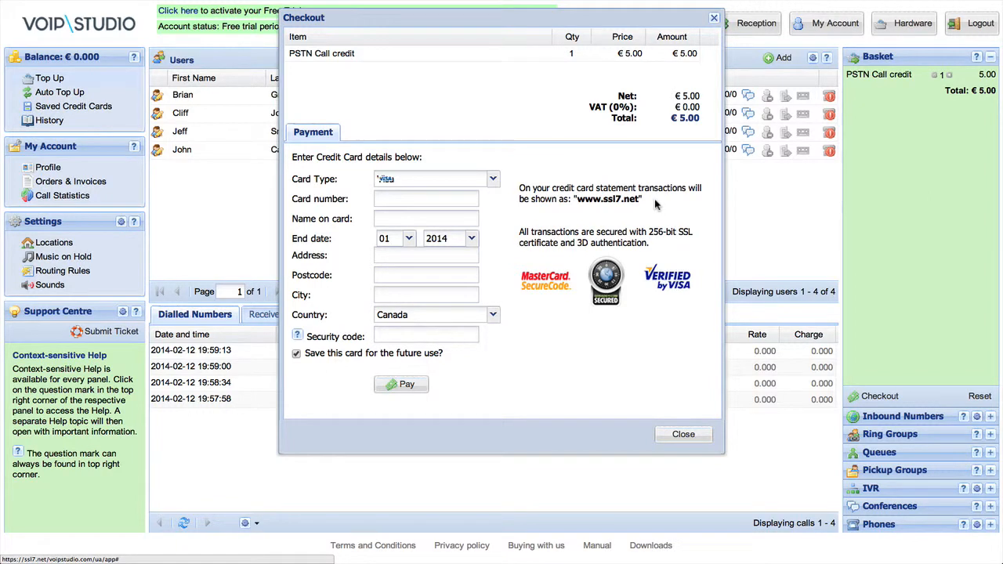
mouse_move(683, 434)
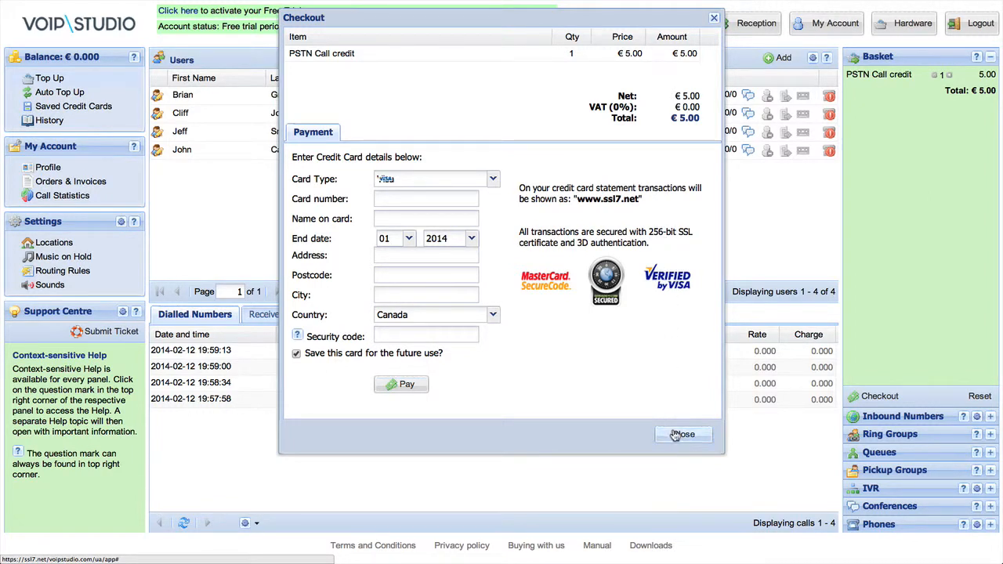
left_click(683, 434)
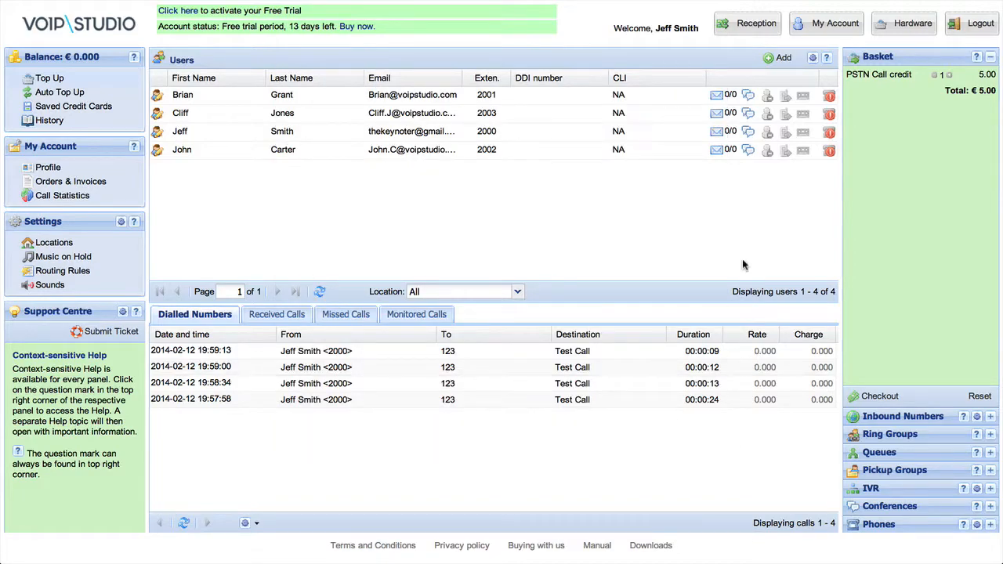
View My details with SIP credentials from My Account, then cancel back to the dashboard
left_click(821, 23)
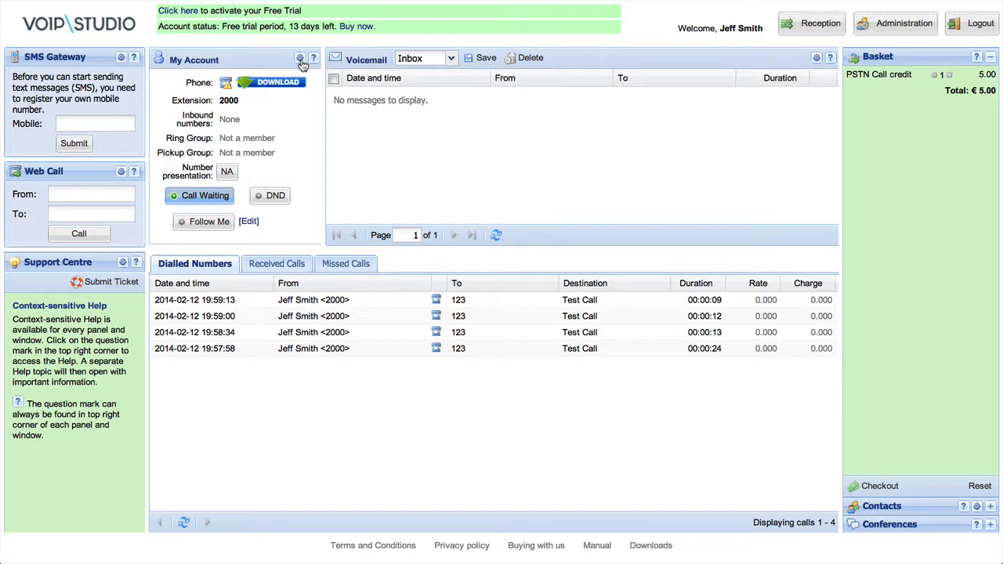
left_click(299, 58)
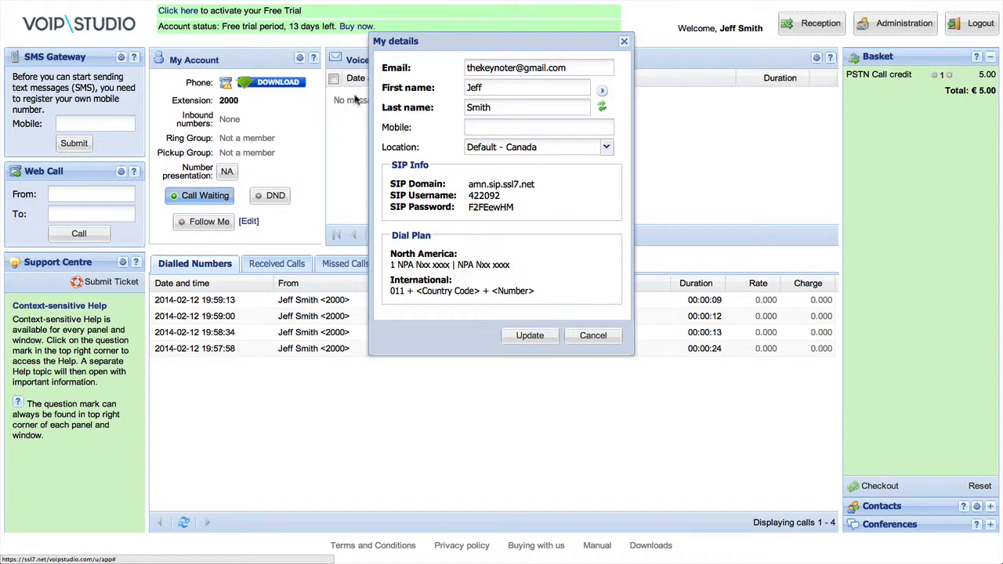
mouse_move(561, 263)
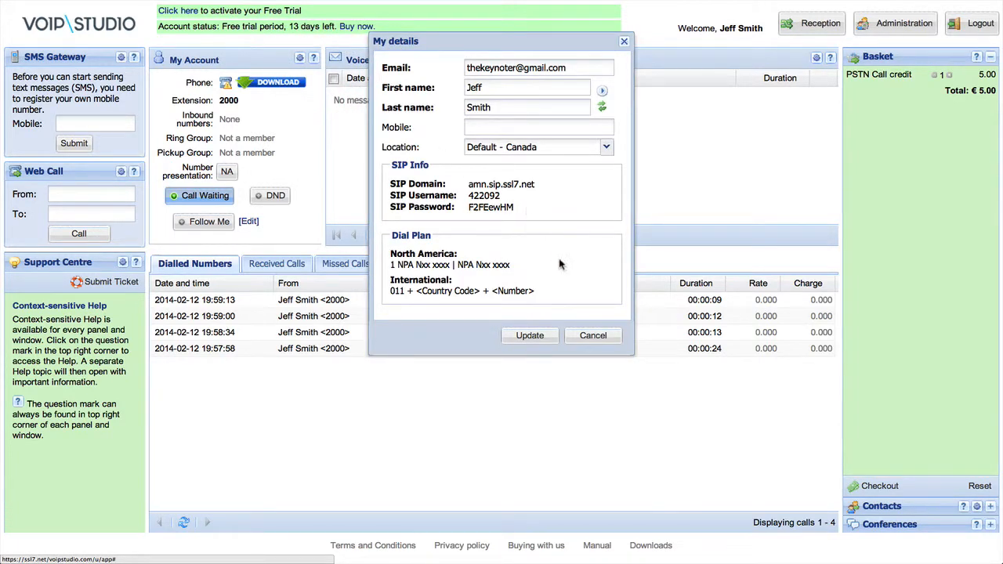
left_click(592, 335)
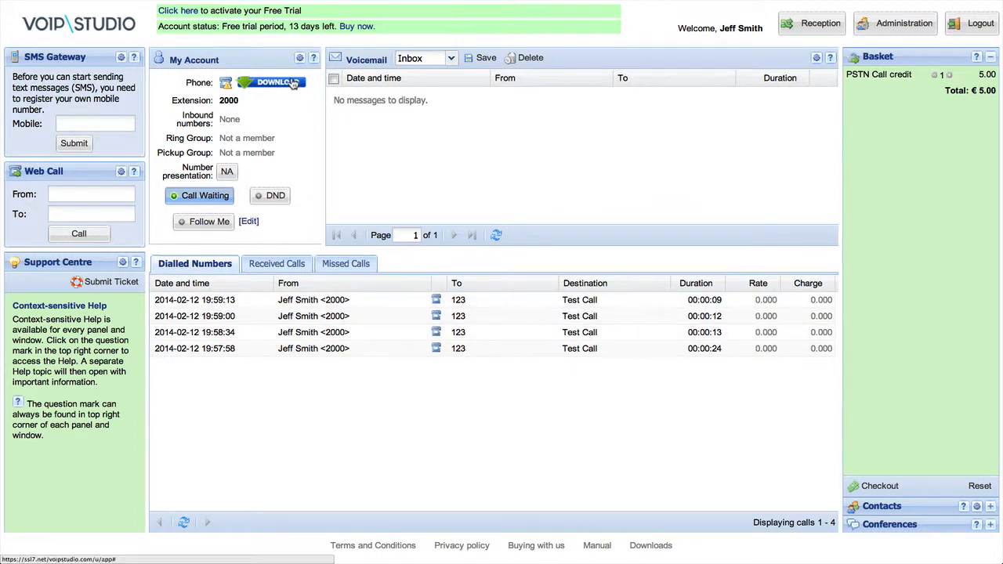
Download the Softphone for Apple Mac so its login window appears
left_click(269, 82)
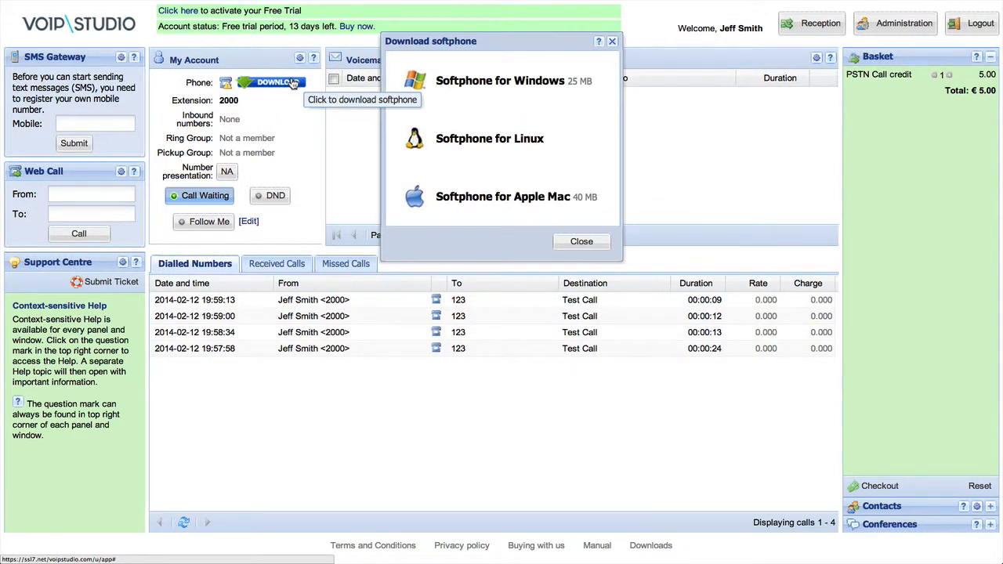
mouse_move(470, 203)
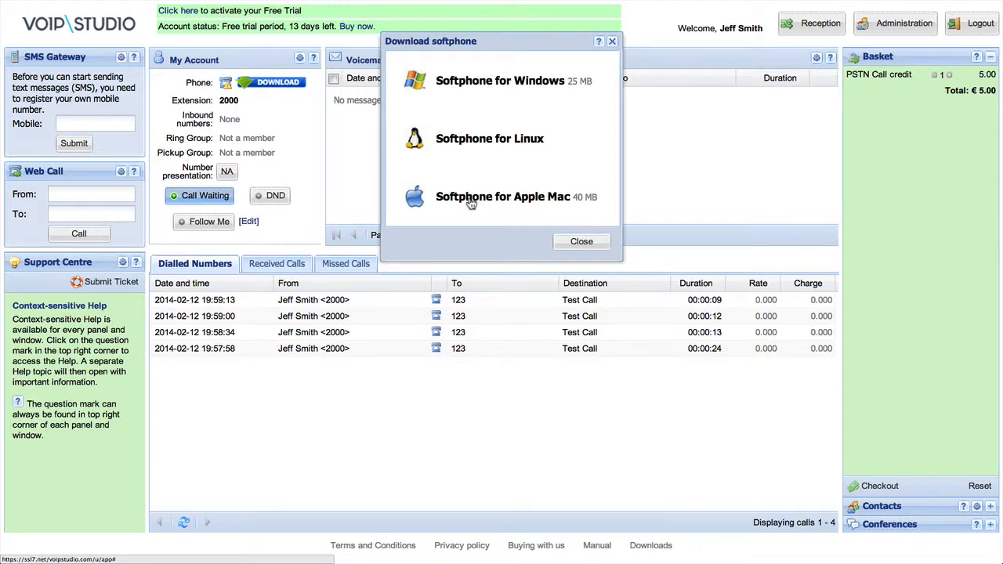
left_click(503, 197)
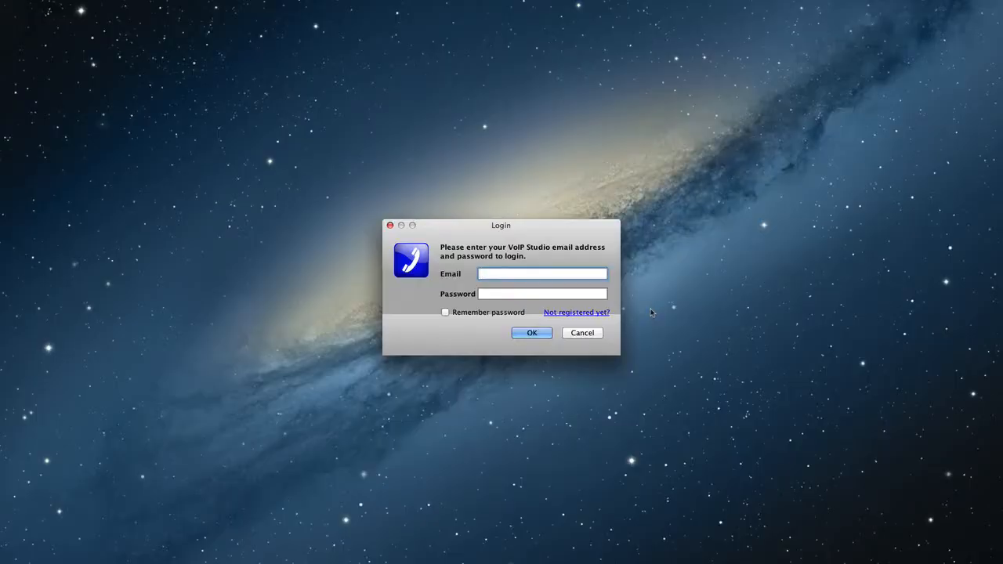
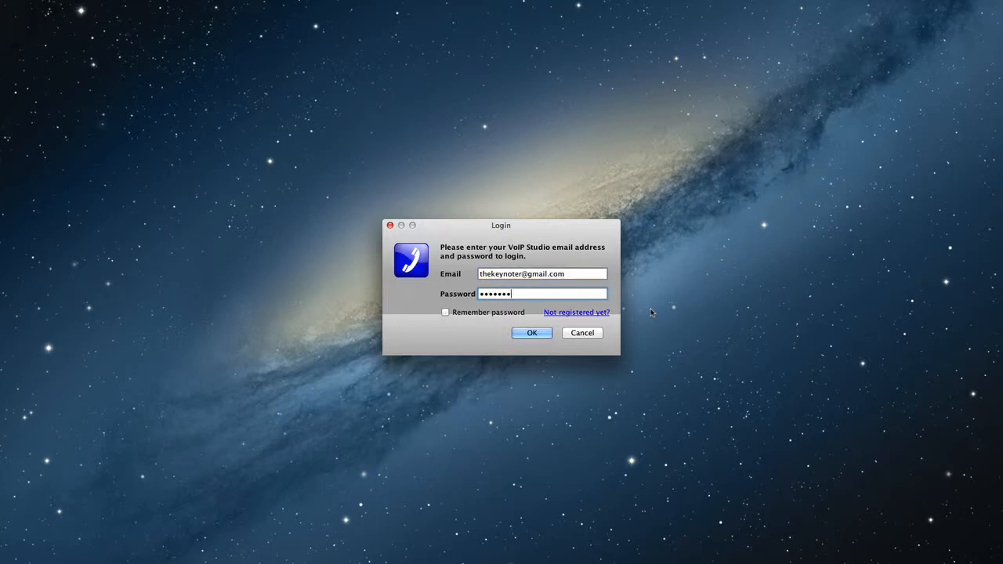
Sign in to the softphone with the account email and password, showing Test and Work groups online
left_click(531, 332)
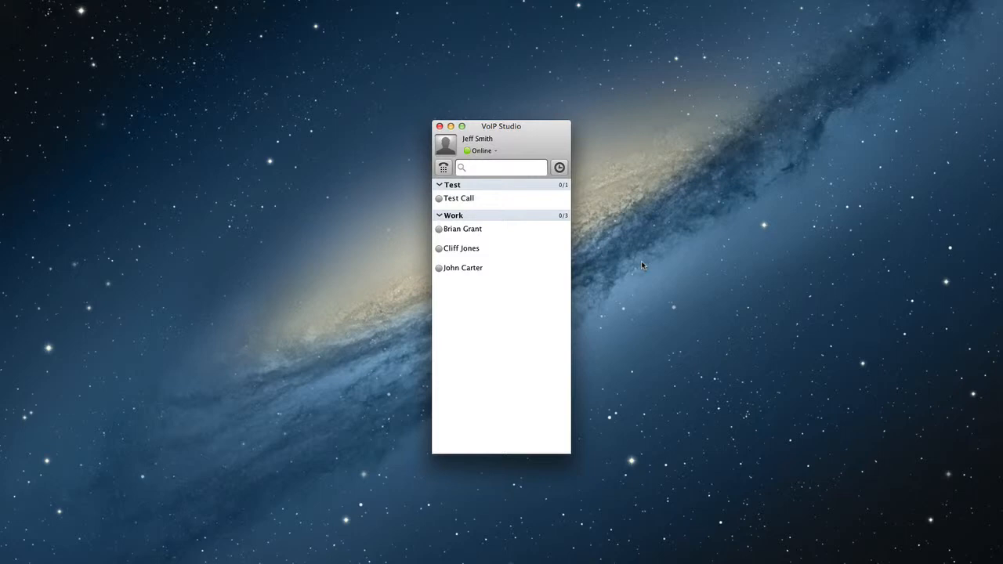
Call 123 until connected, then hang up to return to the contact list showing Test Call
type("123")
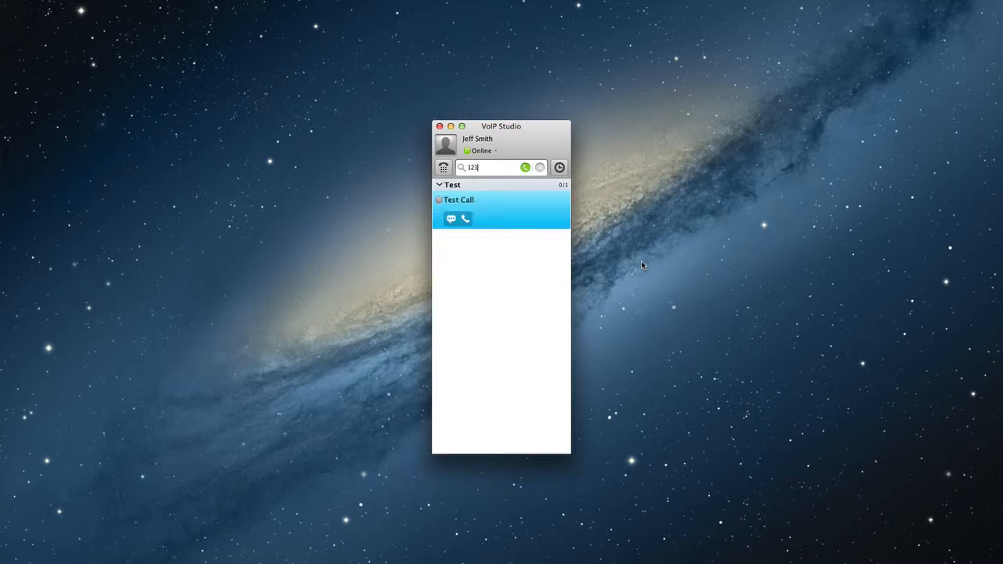
left_click(464, 220)
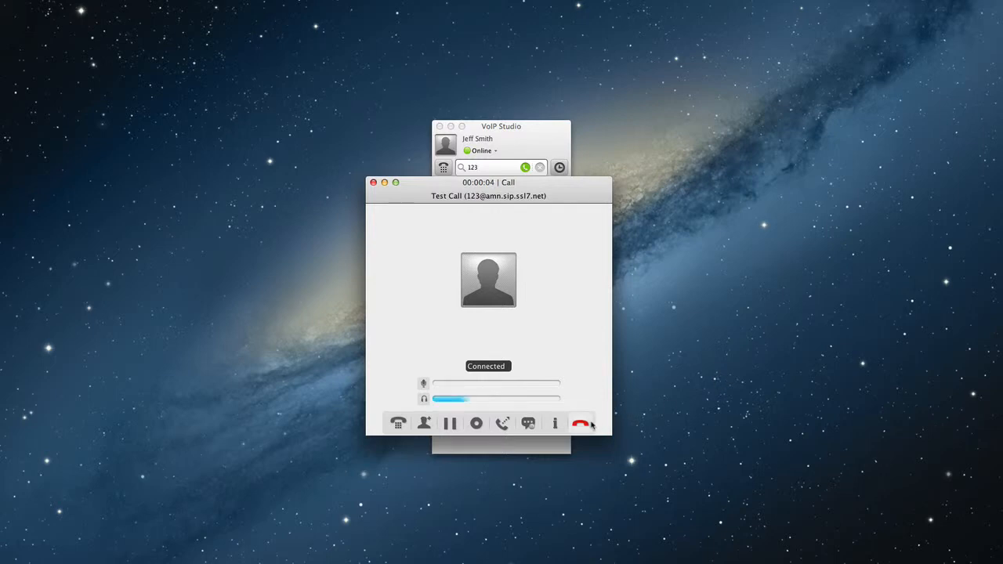
left_click(581, 423)
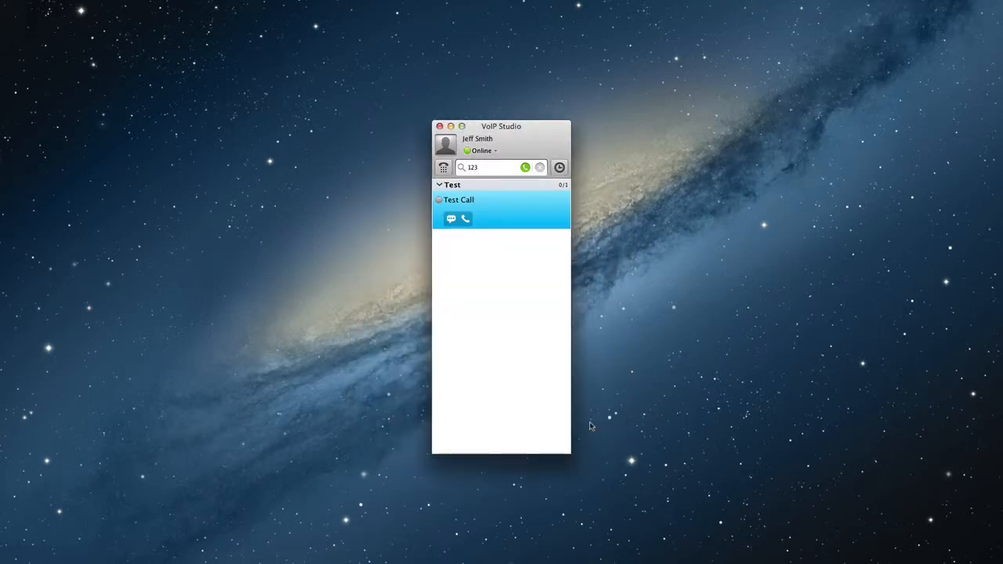